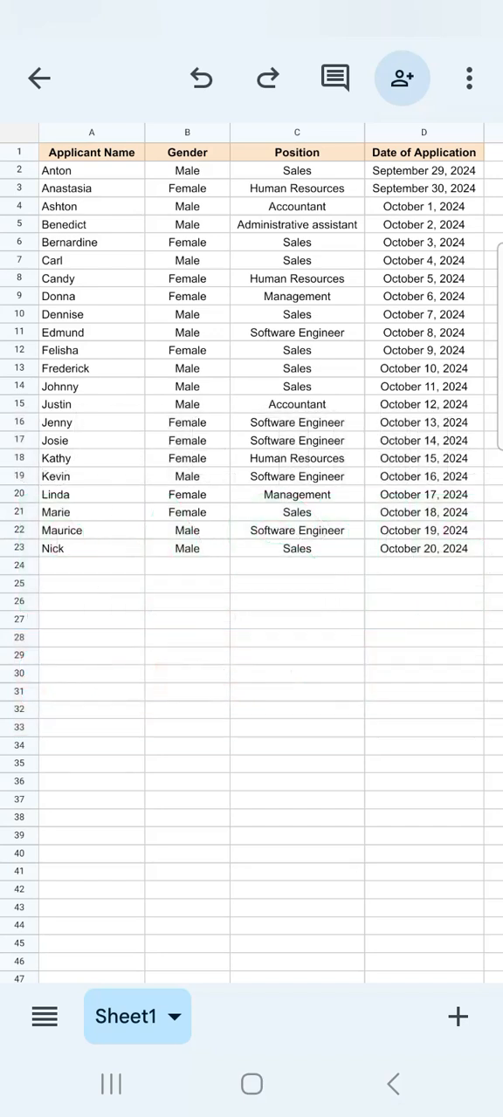
Scroll right to the Date of Application header in D1 and copy it
scroll(right, 3)
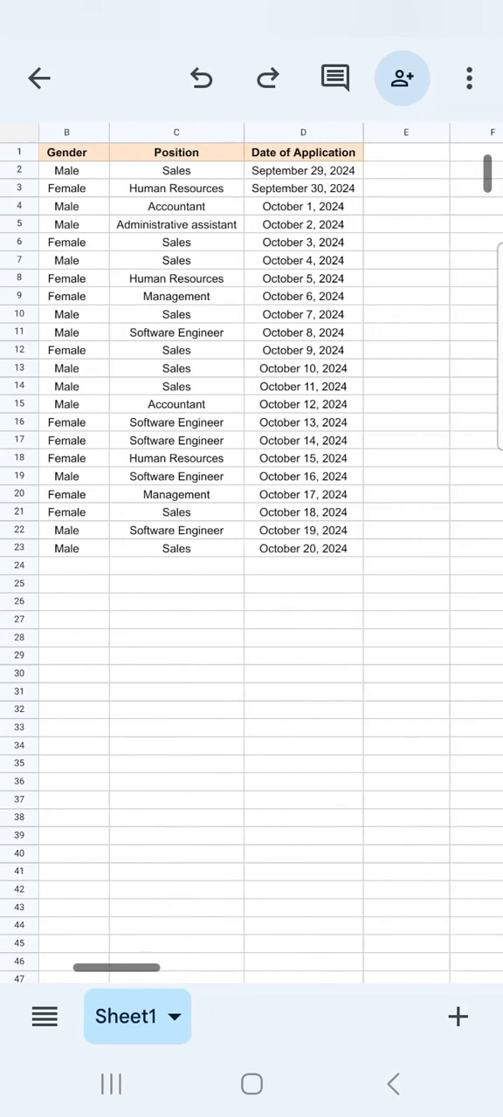
scroll(right, 3)
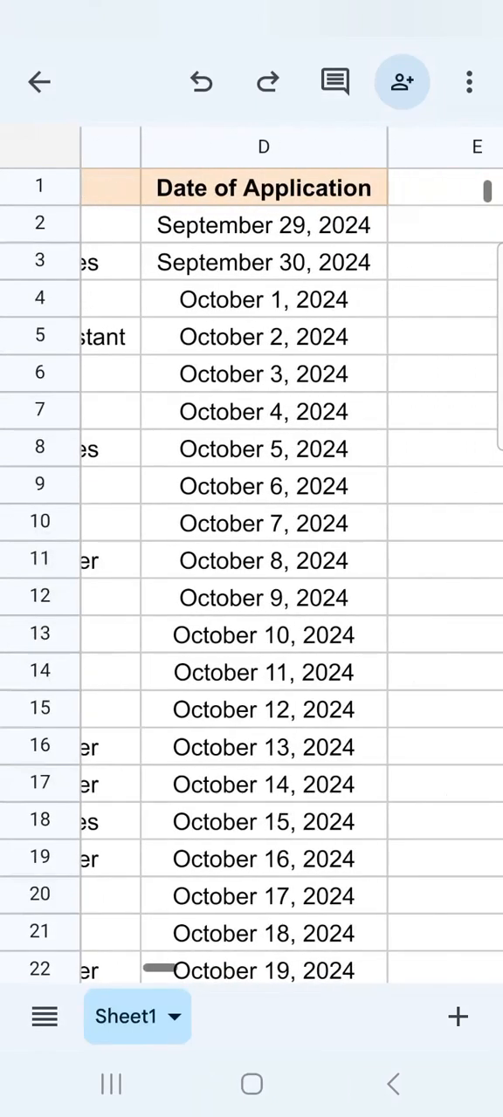
click(263, 187)
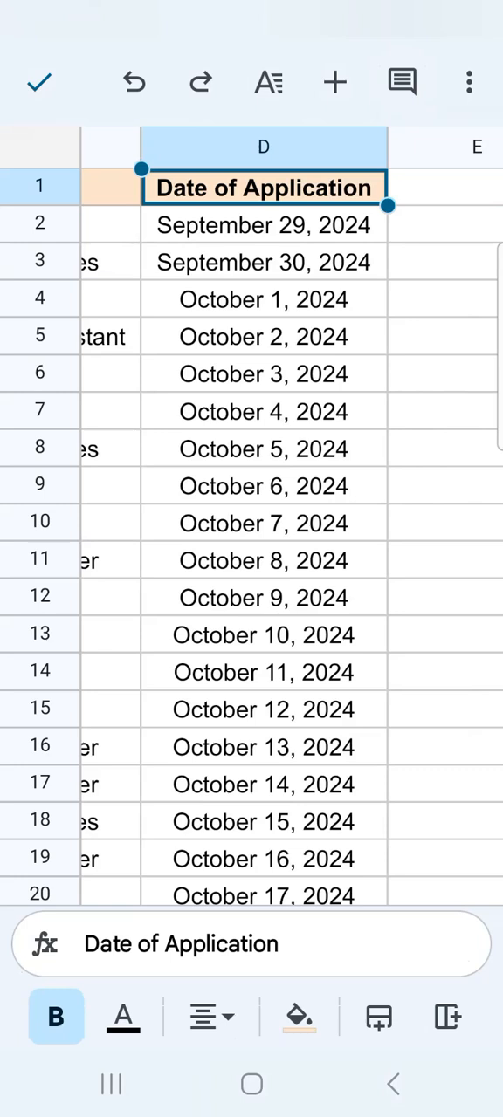
click(262, 187)
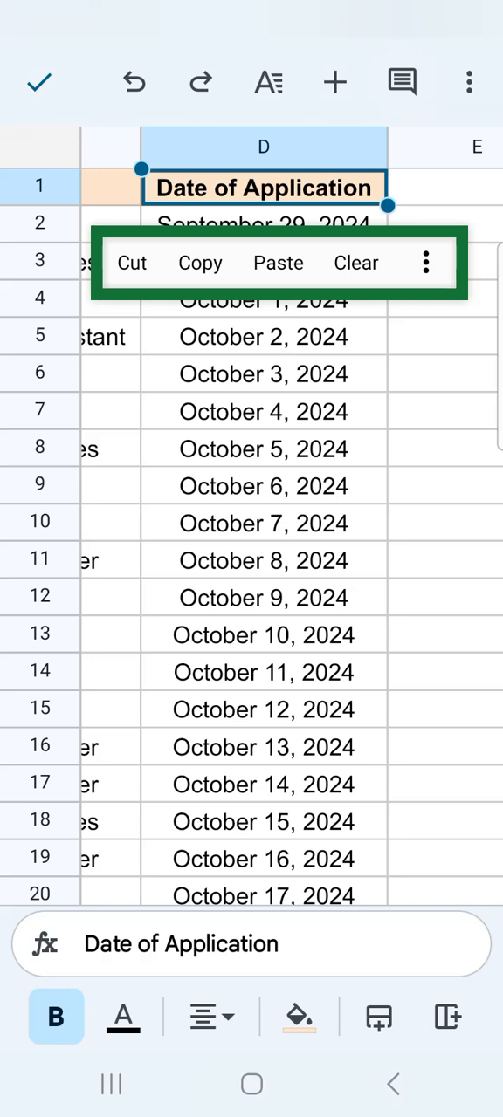
click(200, 263)
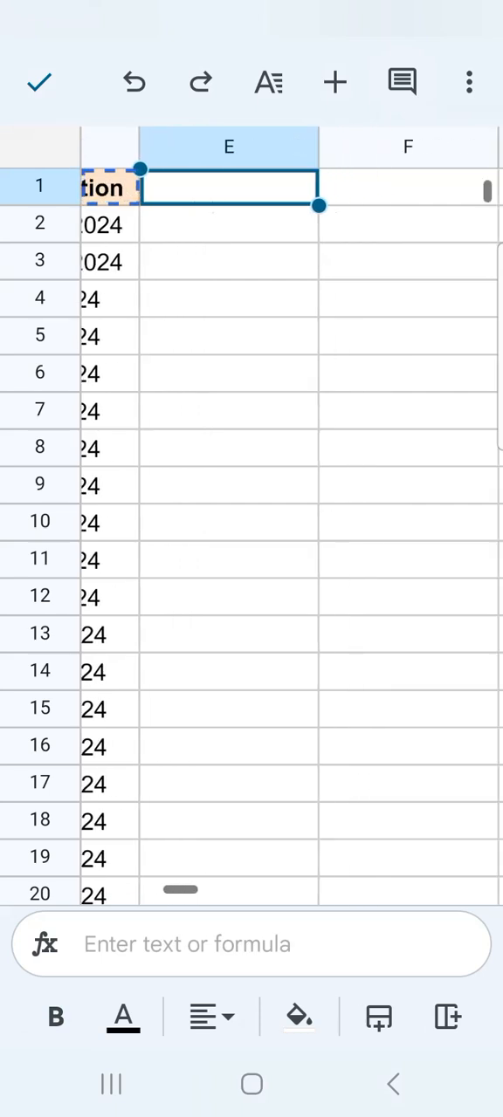
Select empty cell E1 and show its Cut/Copy/Paste/Paste special menu
click(229, 146)
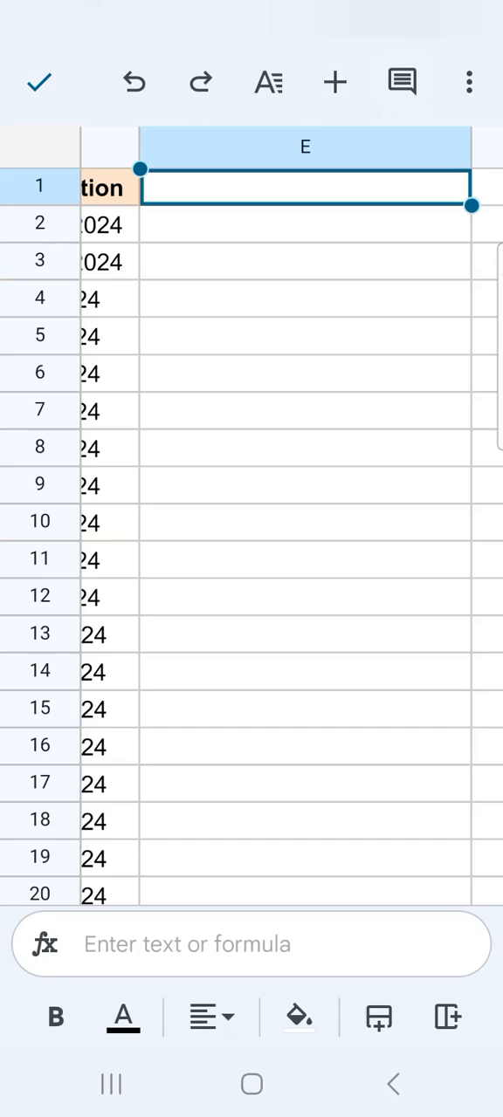
click(305, 187)
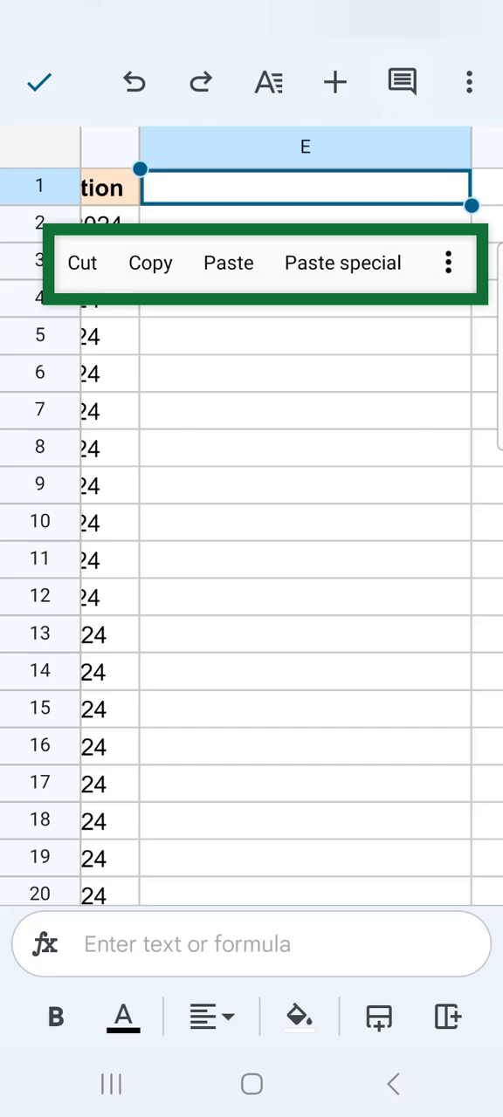
click(448, 262)
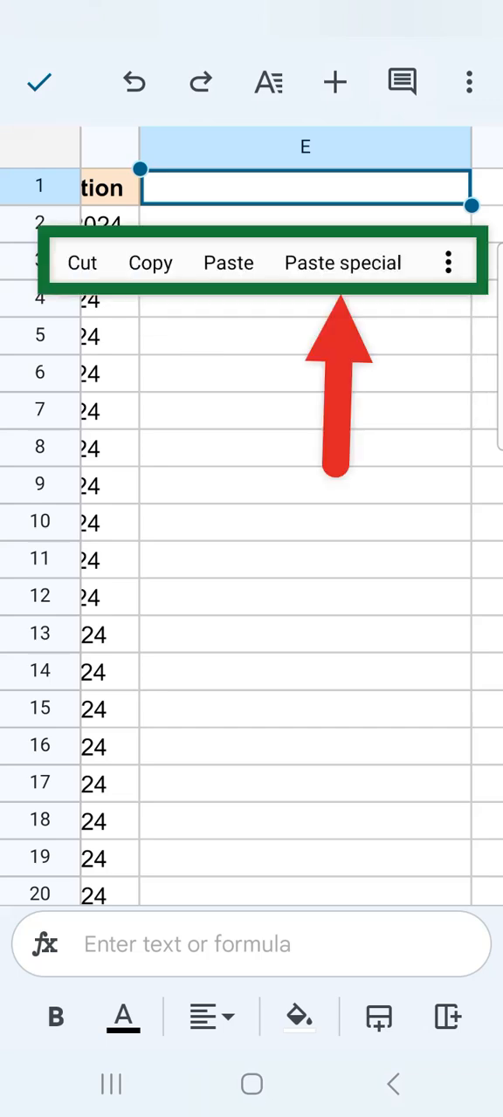
Paste only D1's peach bold formatting into E1 and open E1 for editing
click(341, 262)
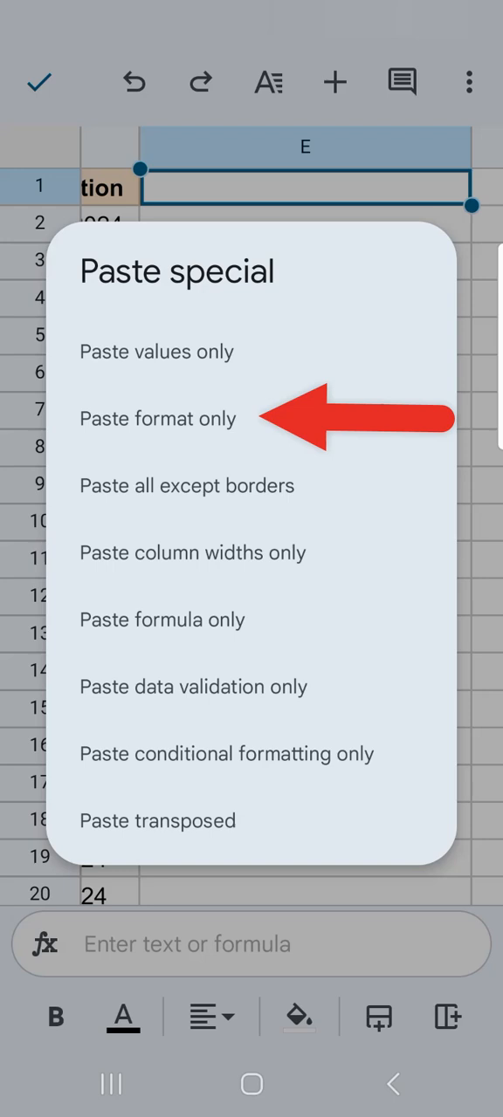
click(158, 418)
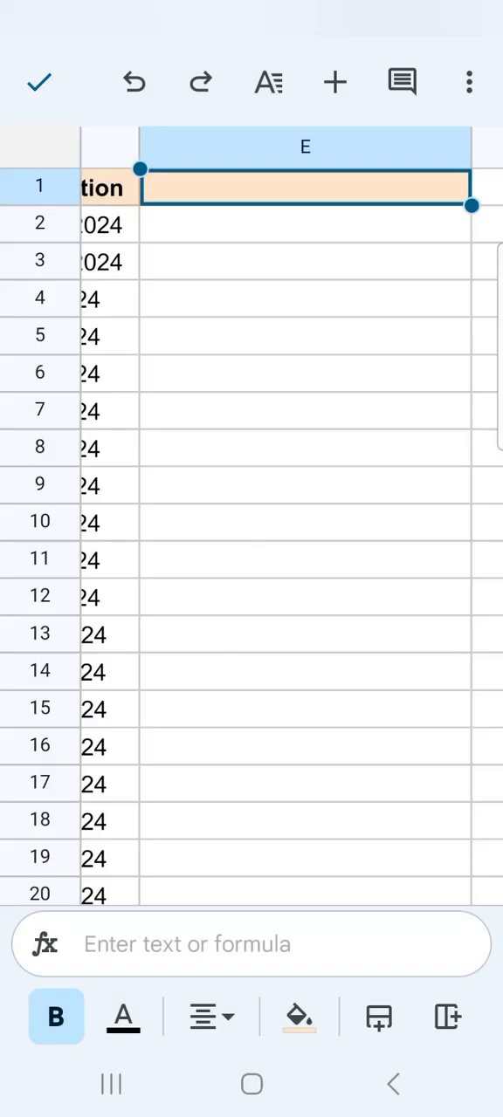
click(305, 188)
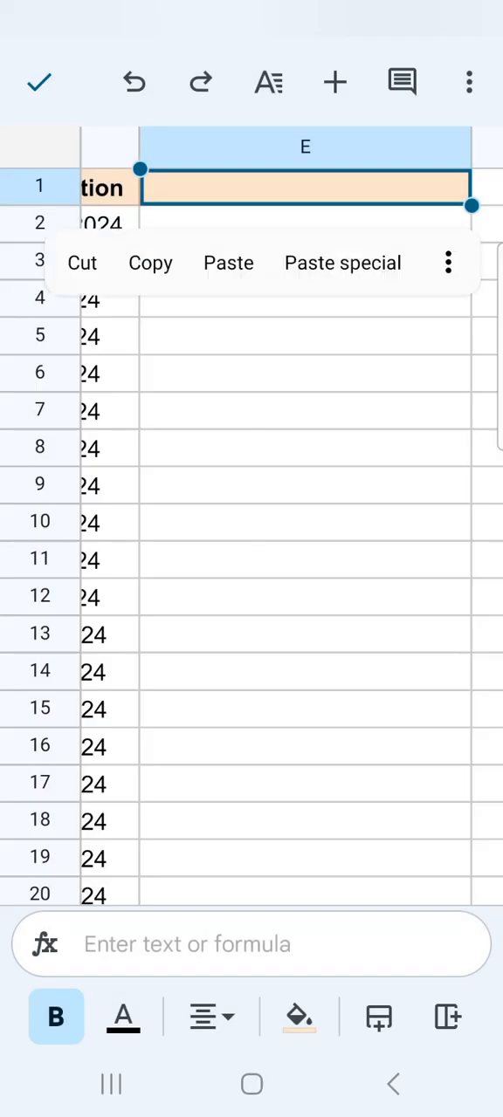
click(305, 189)
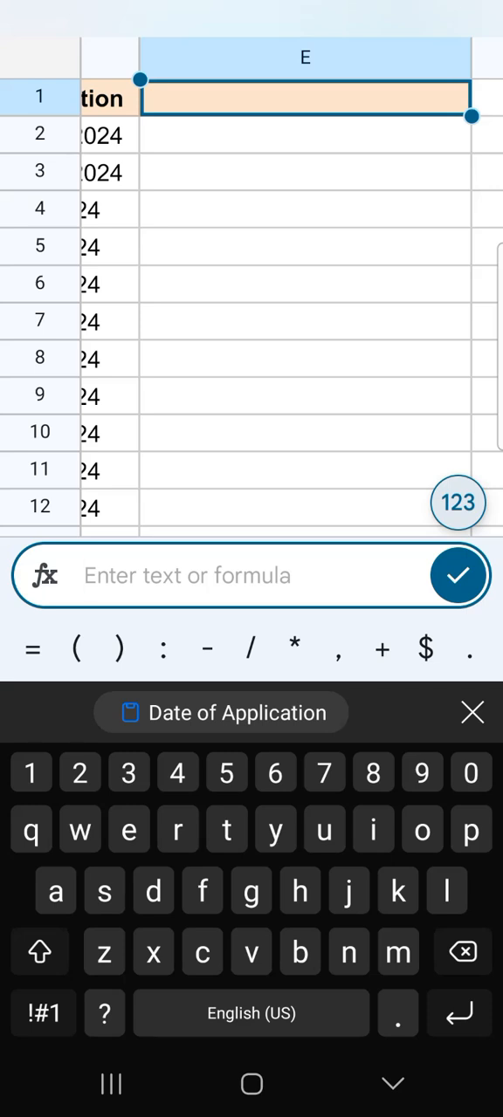
Enter 'Application Status' as the E1 header and confirm it
text(Appli)
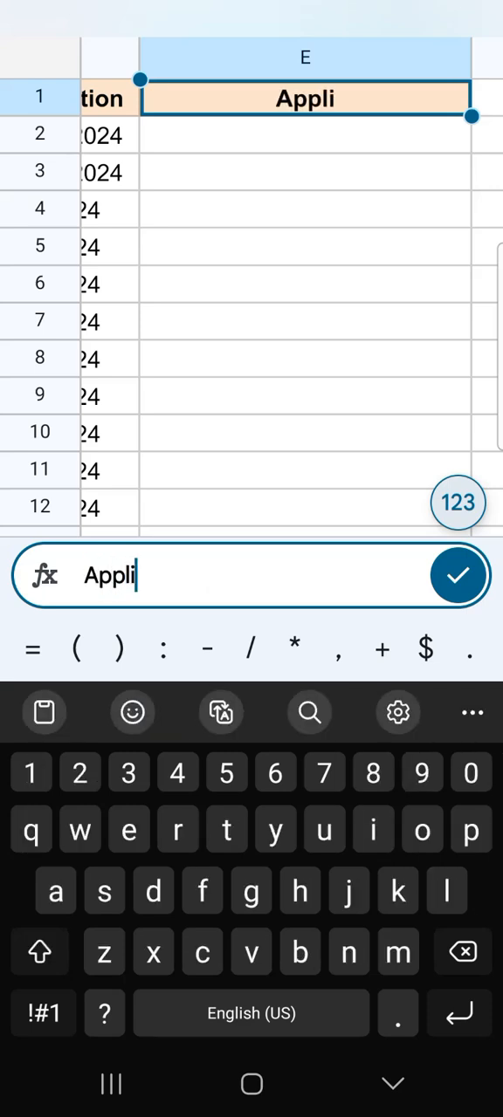
text(cation Status)
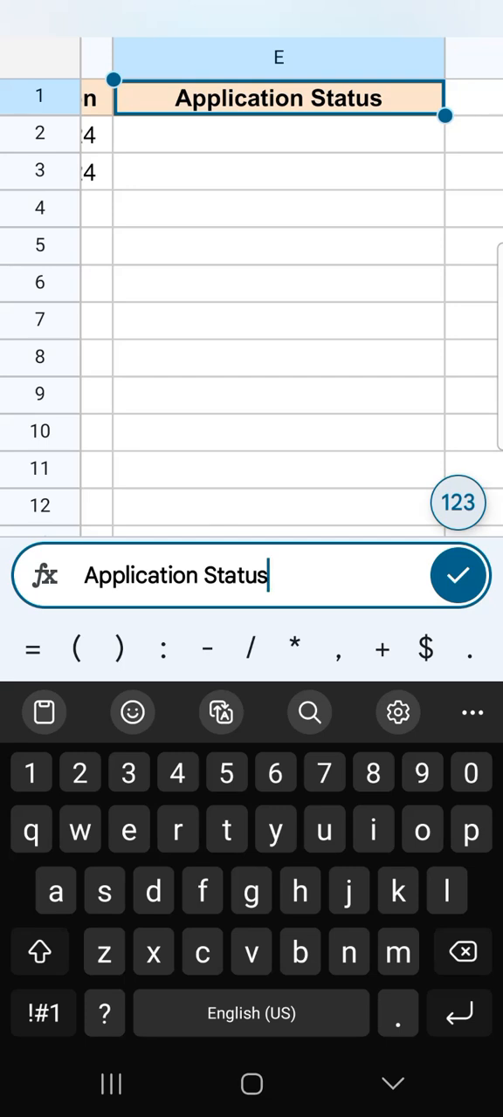
click(458, 575)
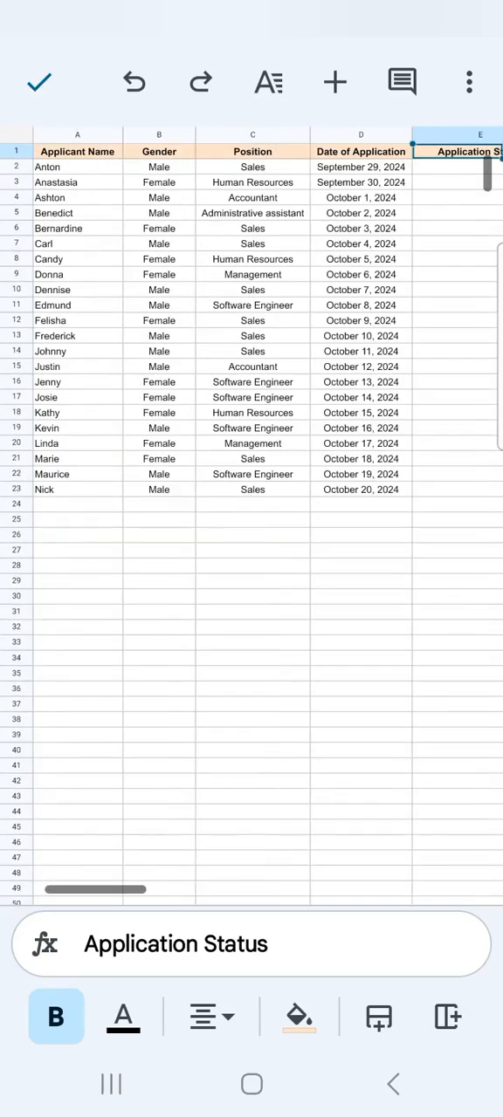
Select the header row A1:E1 and copy it
click(78, 151)
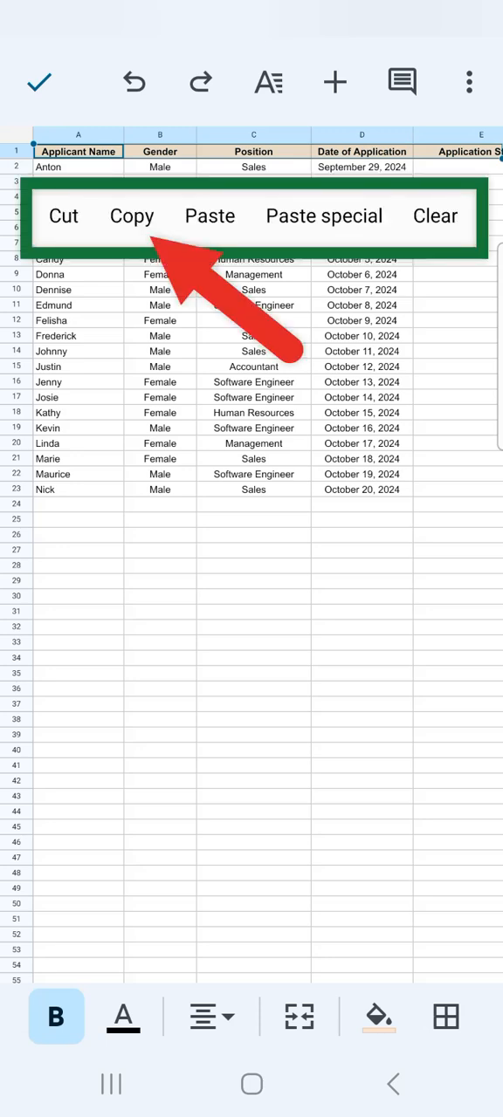
click(131, 216)
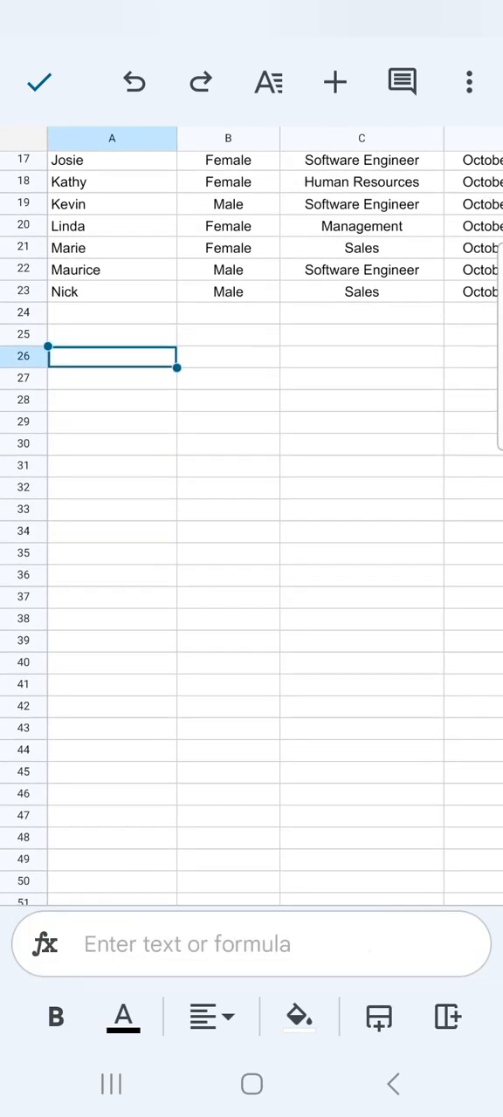
Paste the copied headers into A26 as a transposed vertical list
click(111, 355)
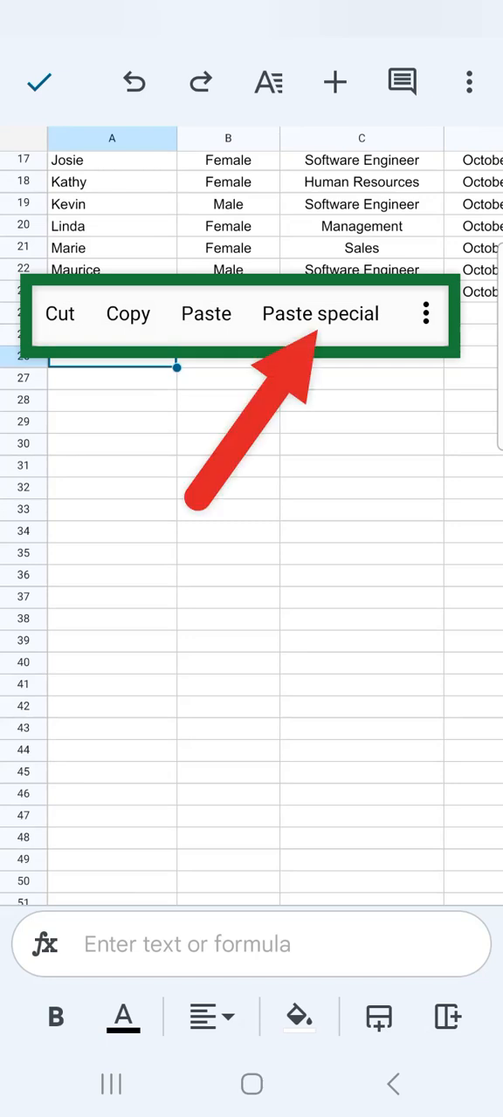
click(320, 313)
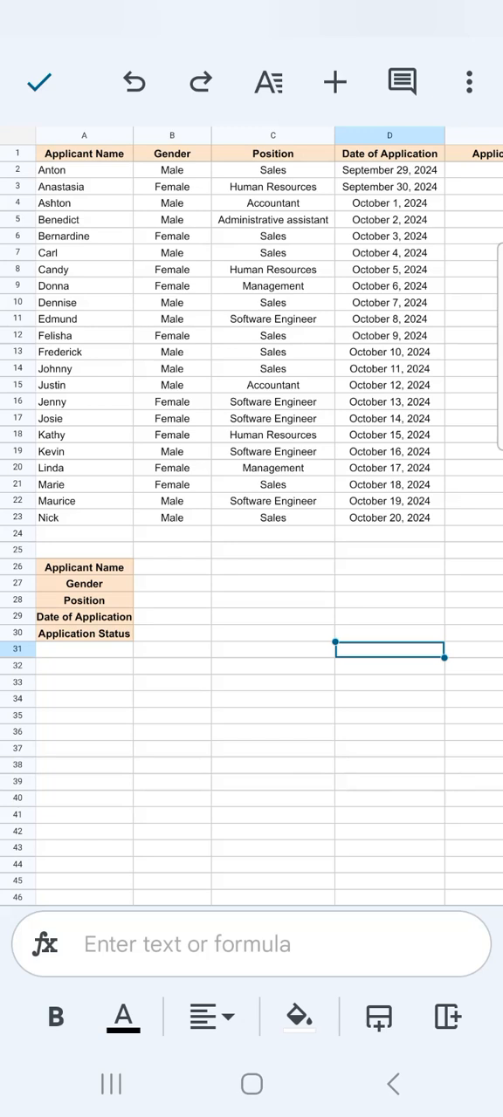
Select the Position header C1 and open its Paste special choices
click(272, 153)
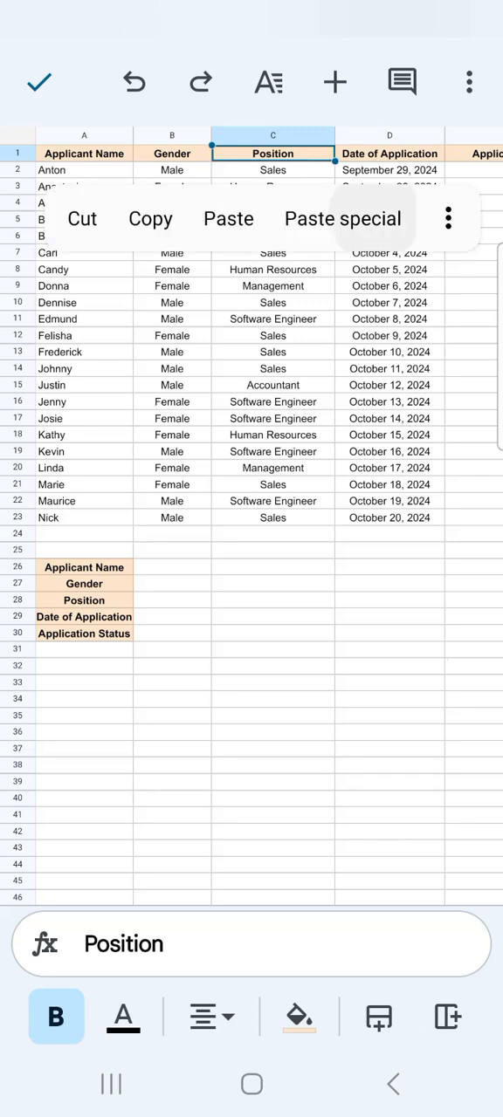
click(341, 218)
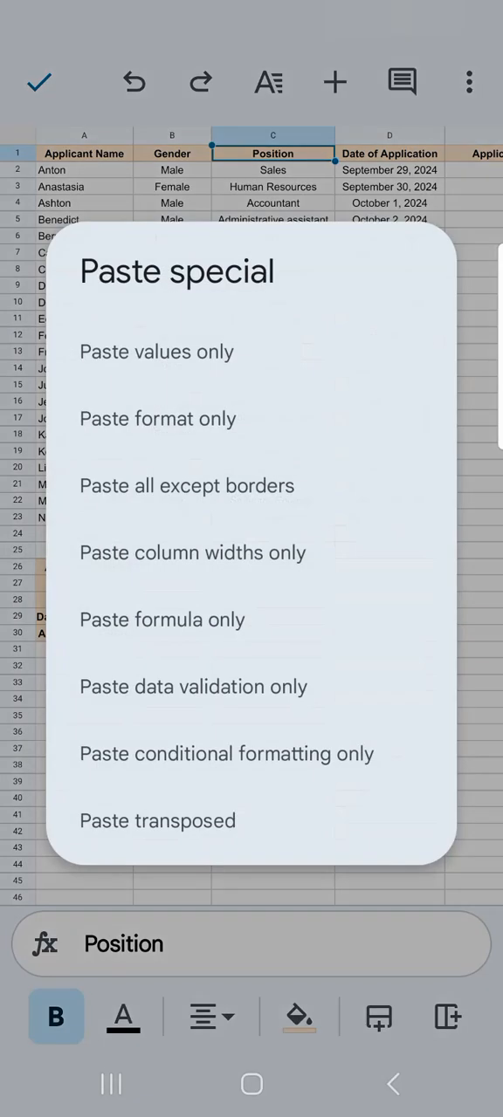